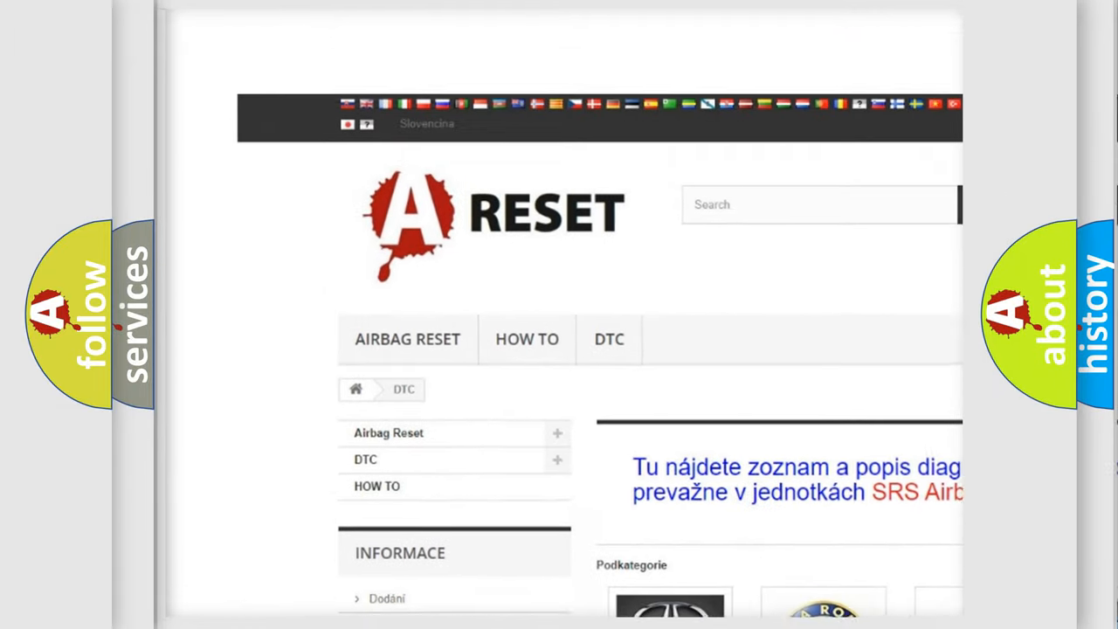
Open the GMC DTC category and browse its diagnostic code subcategories from B0002 onward
scroll(down, 3)
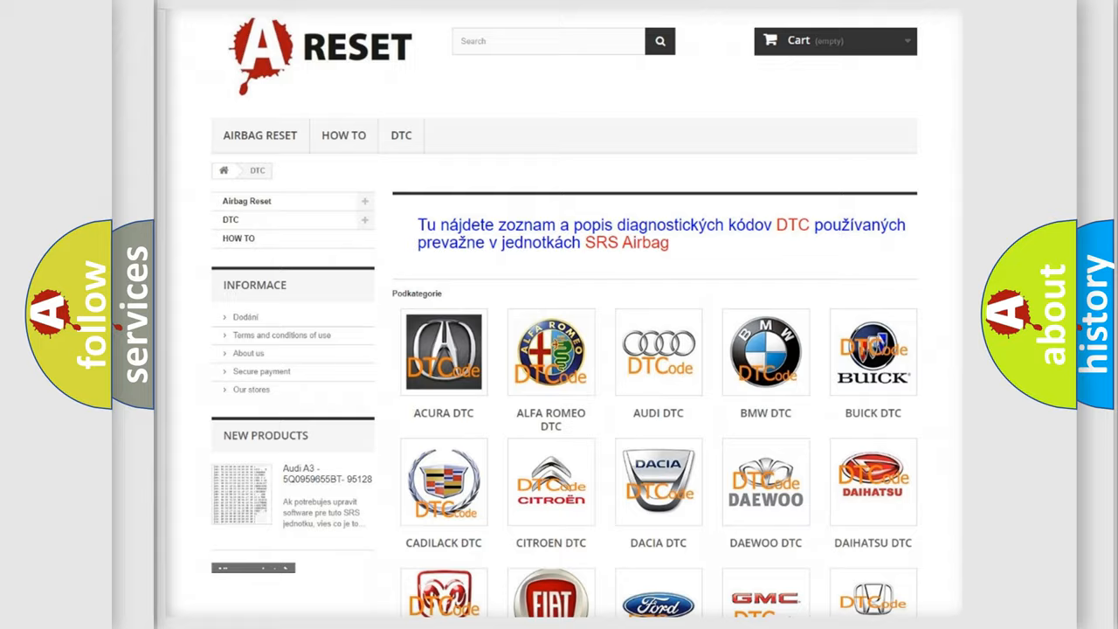
scroll(down, 3)
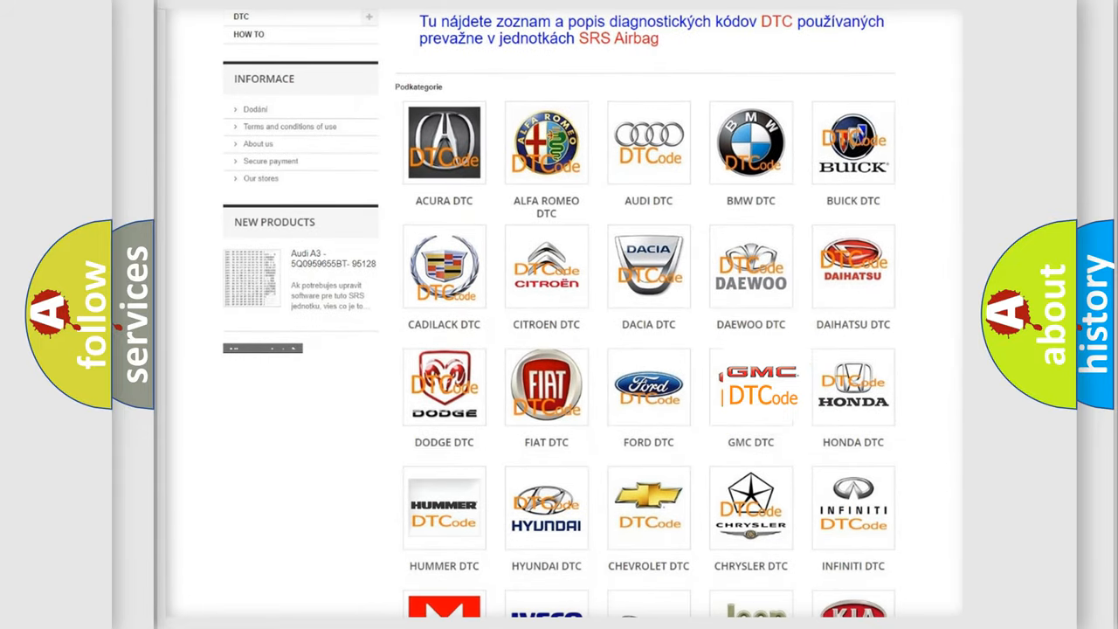
click(751, 386)
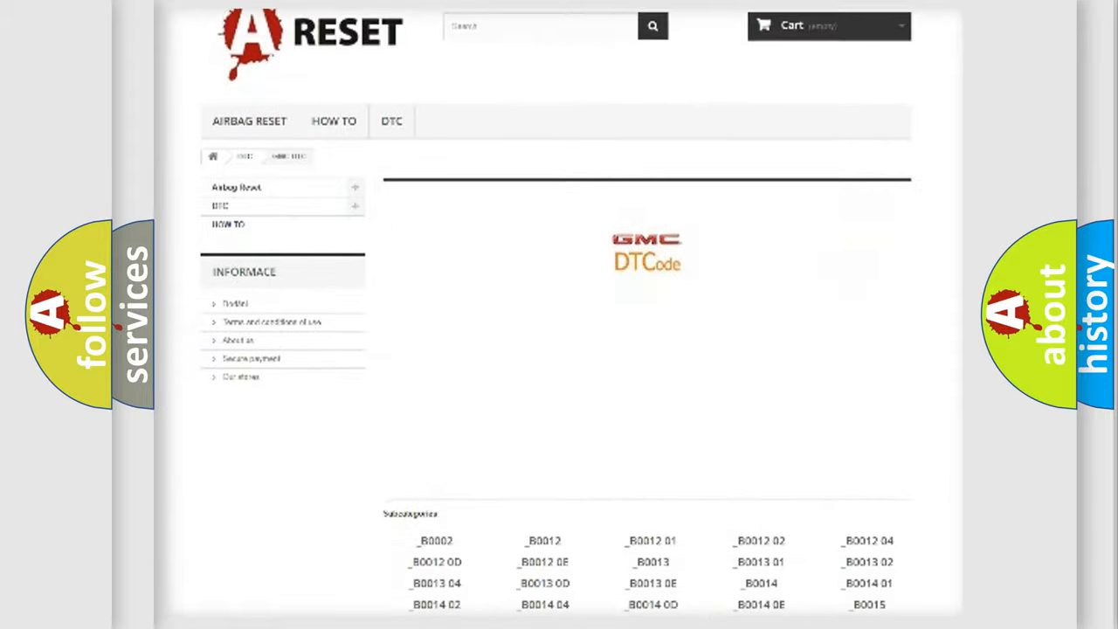
scroll(down, 3)
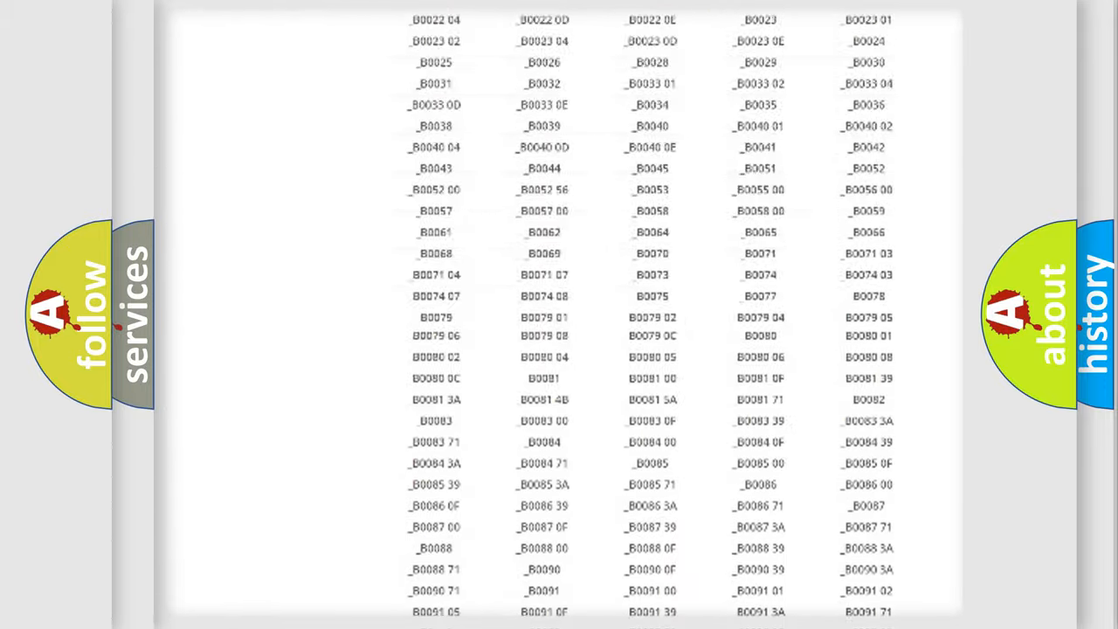
scroll(up, 3)
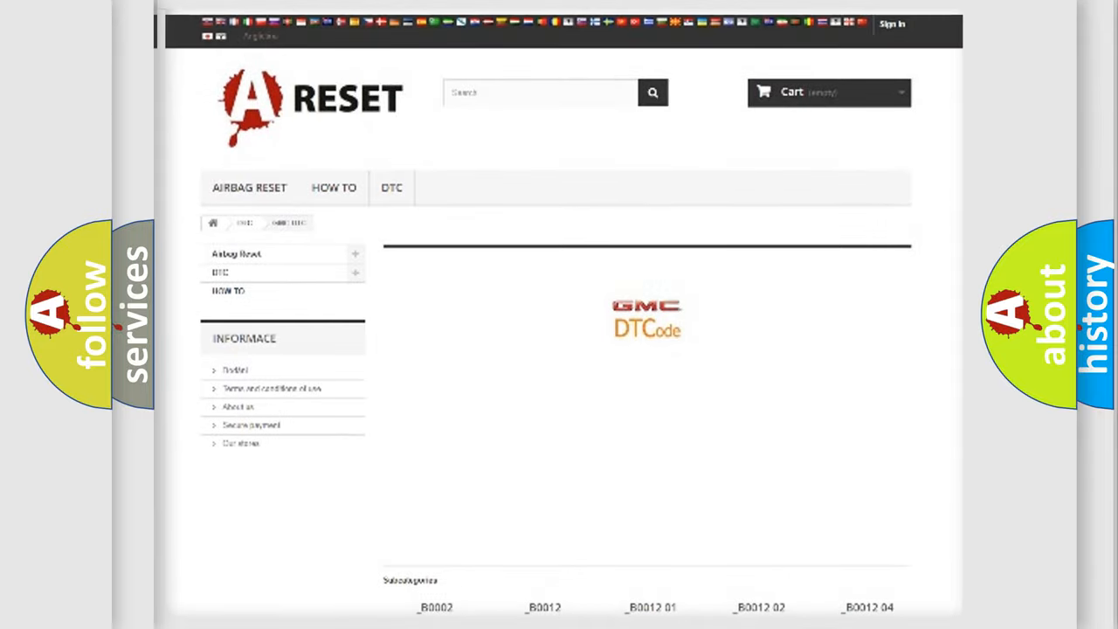